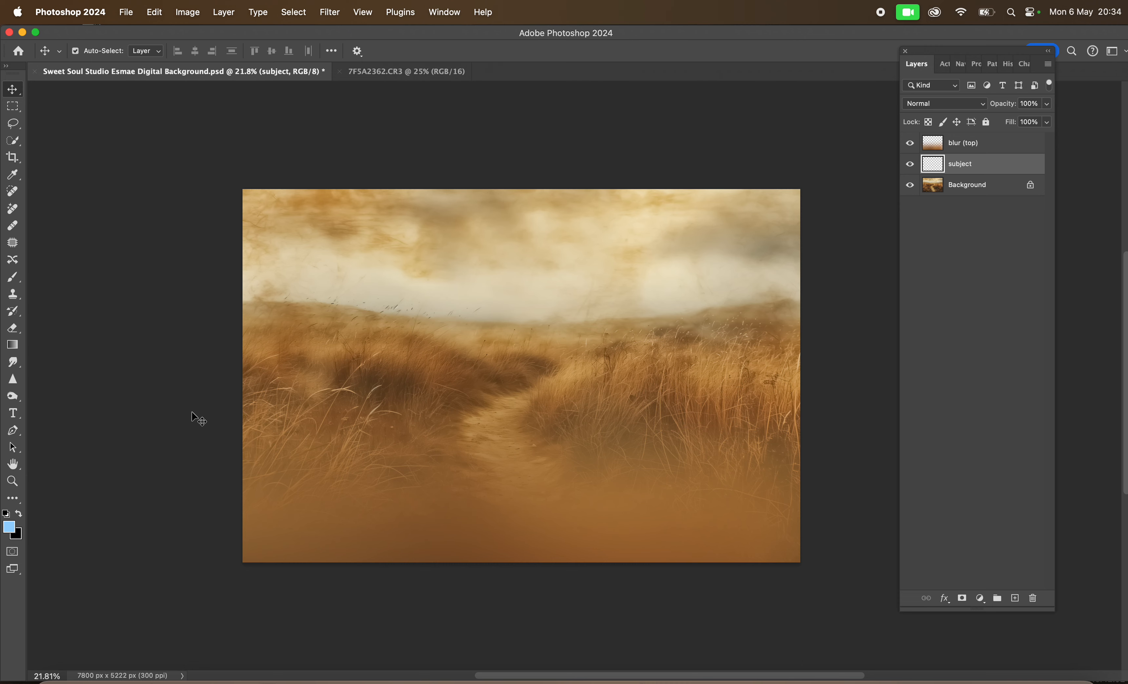
Cut the rectangular selection around the girl from the original photo document
click(405, 71)
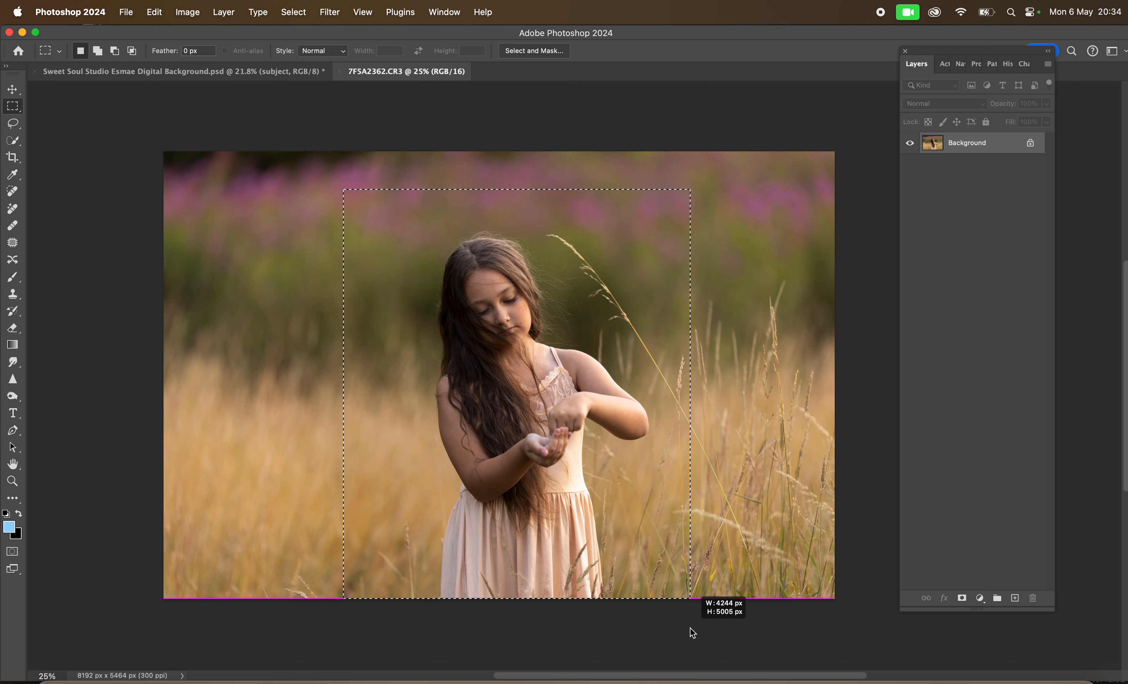
click(153, 12)
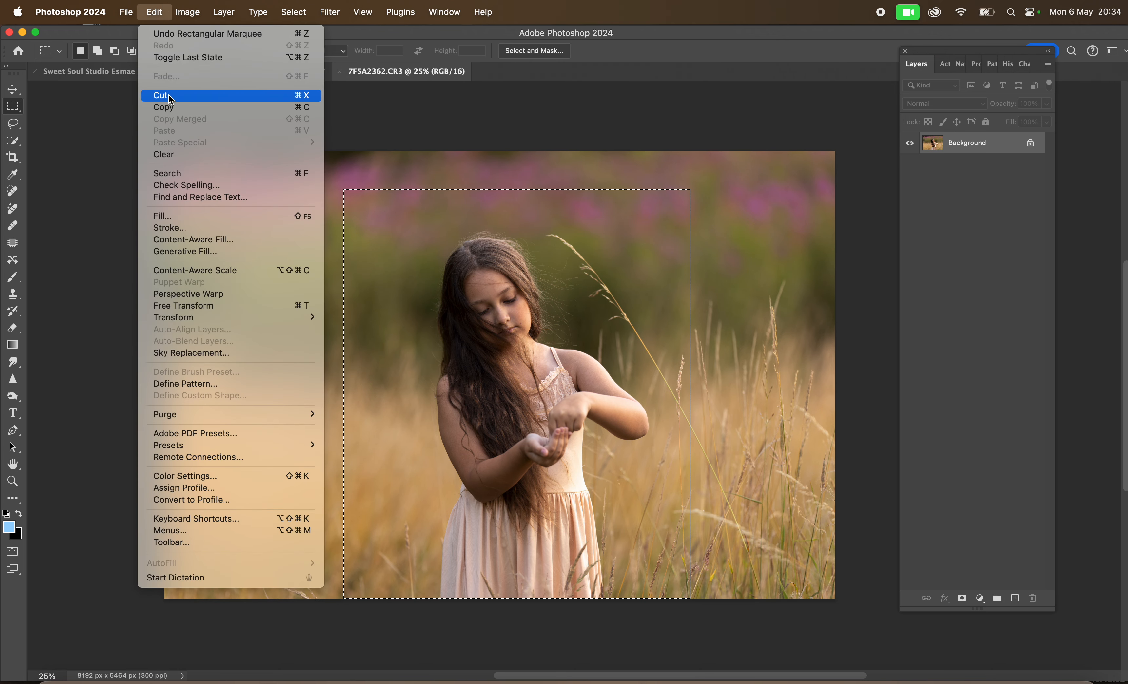
click(125, 13)
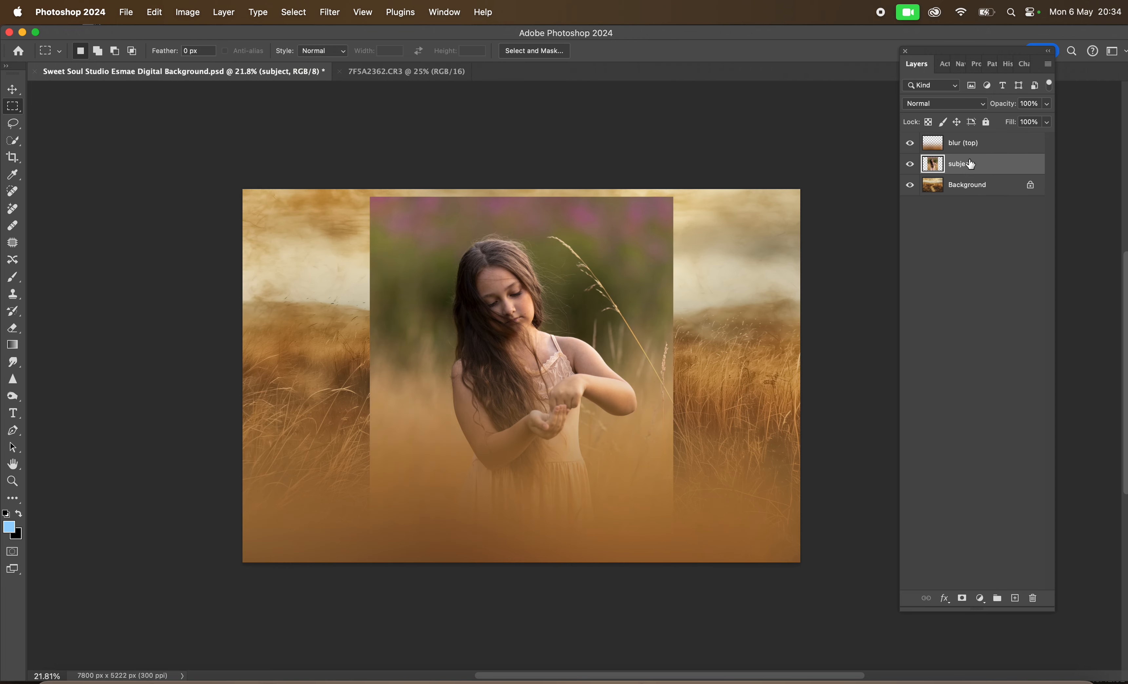
Paste the girl onto the subject layer, auto-select her with Select Subject and enter Select and Mask
click(126, 12)
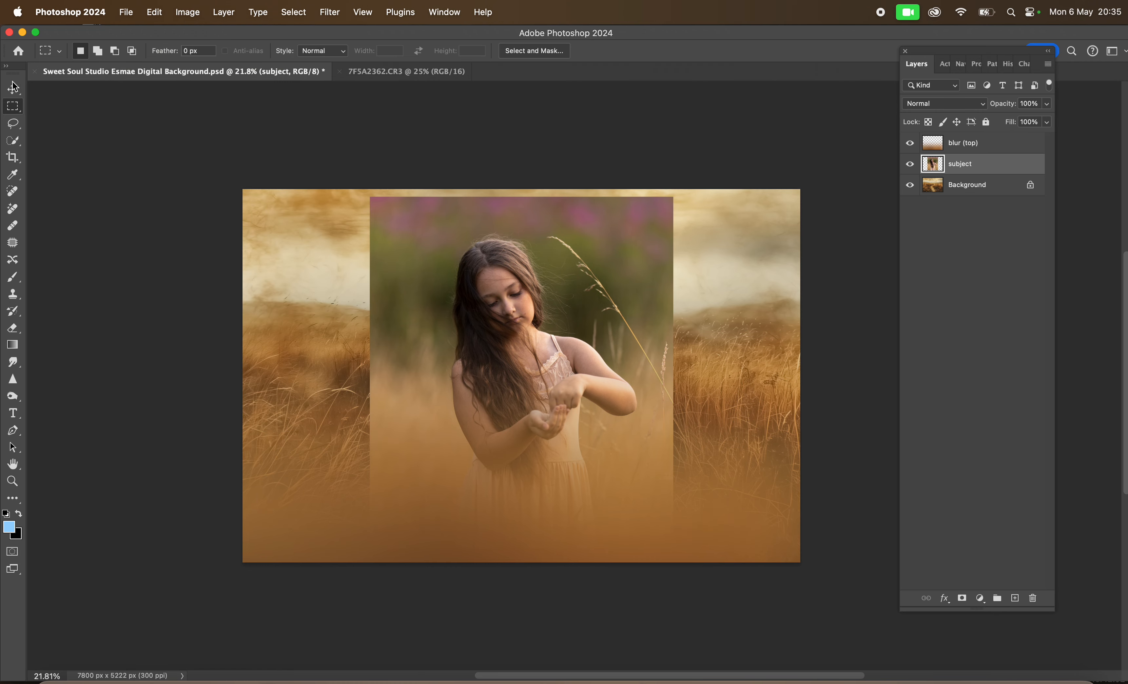
click(13, 89)
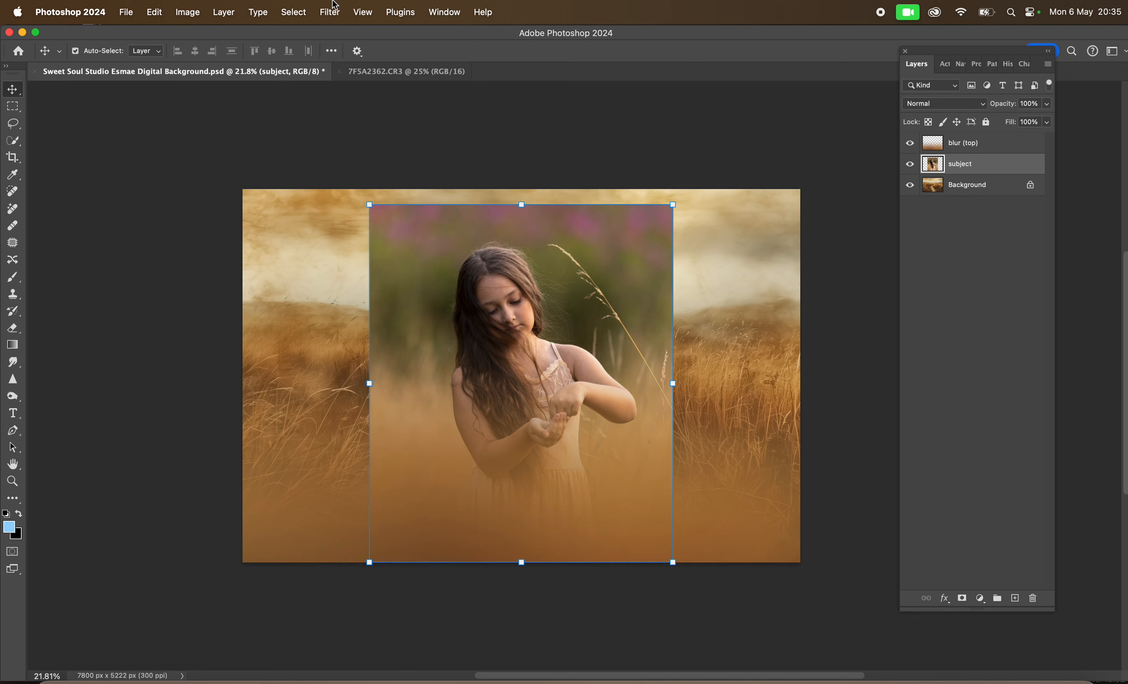
click(13, 141)
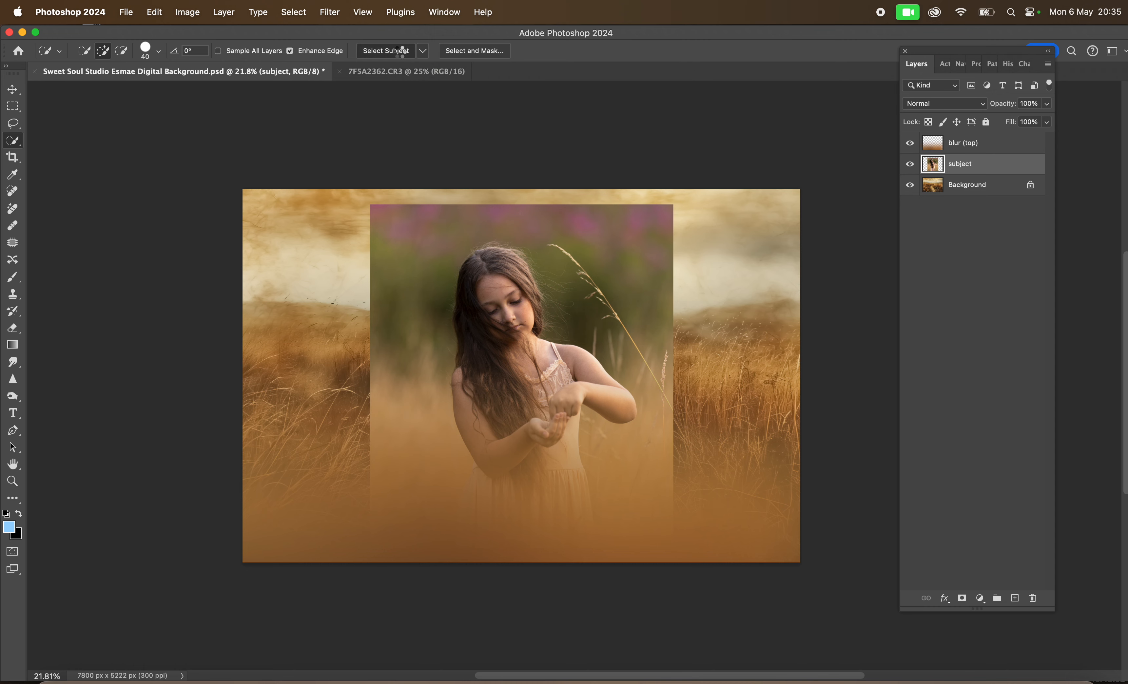
click(385, 50)
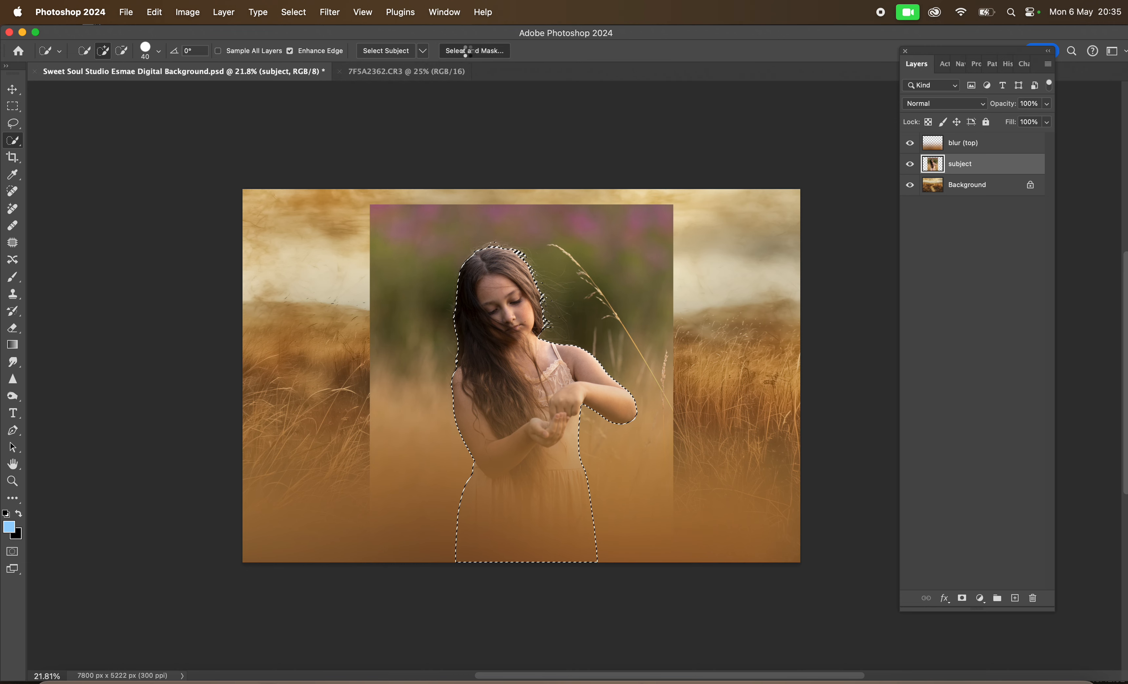
click(473, 50)
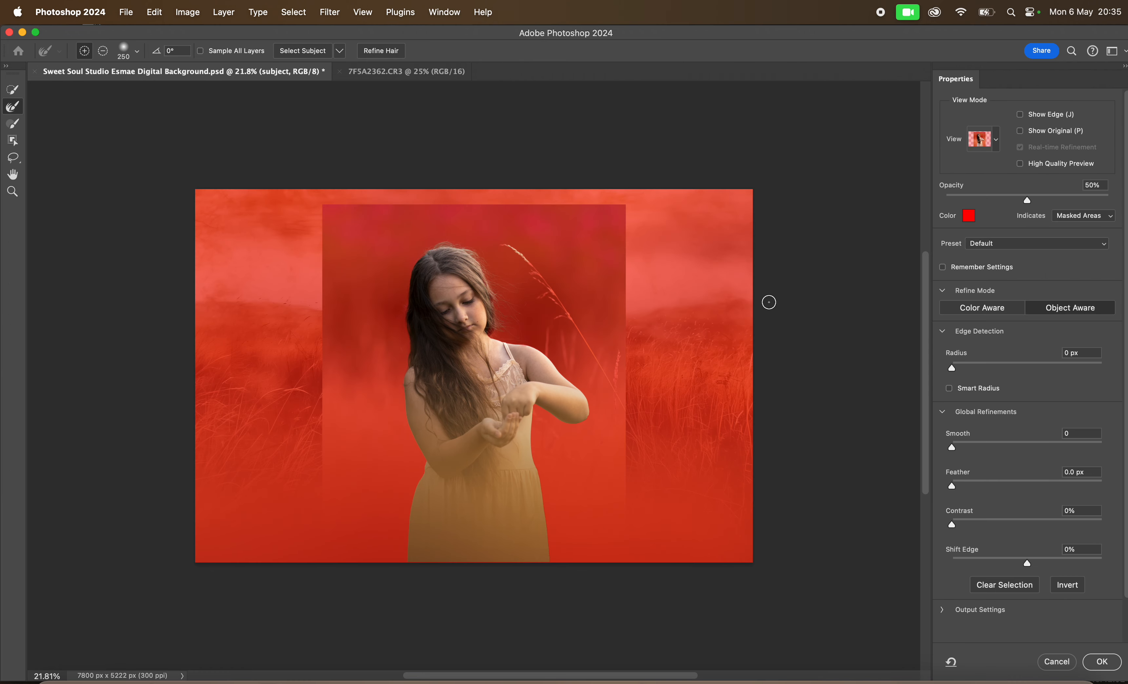
Enter Quick Mask mode to hand-paint corrections along her hair, arms and the grass stem
click(1101, 661)
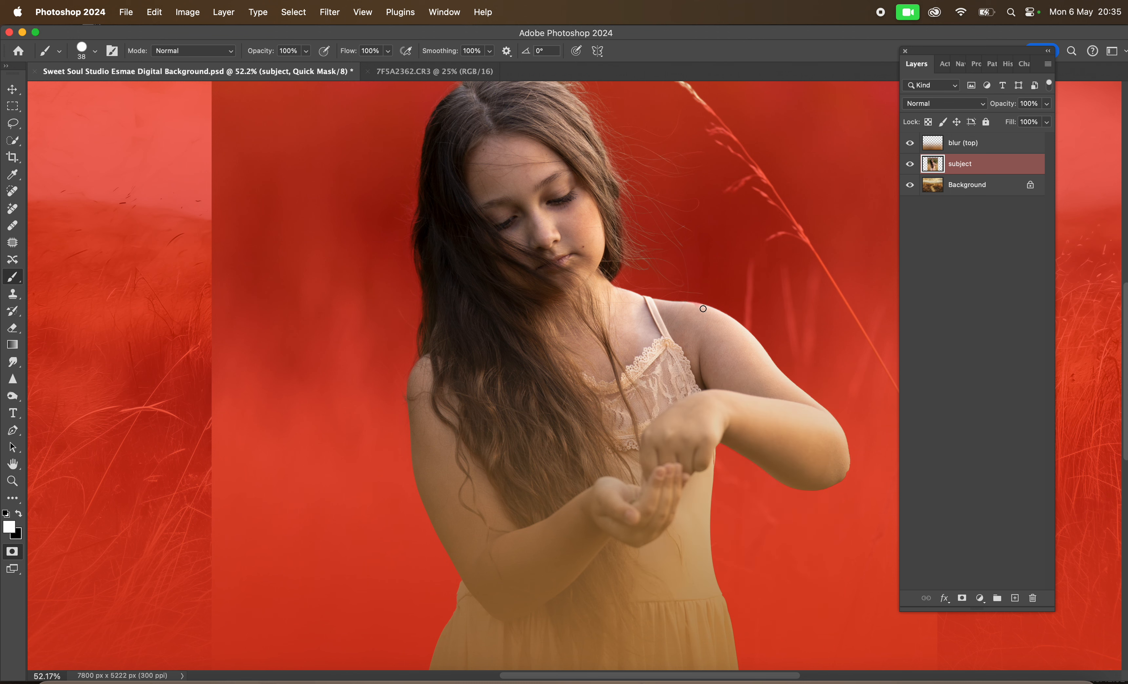
mouse_move(688, 305)
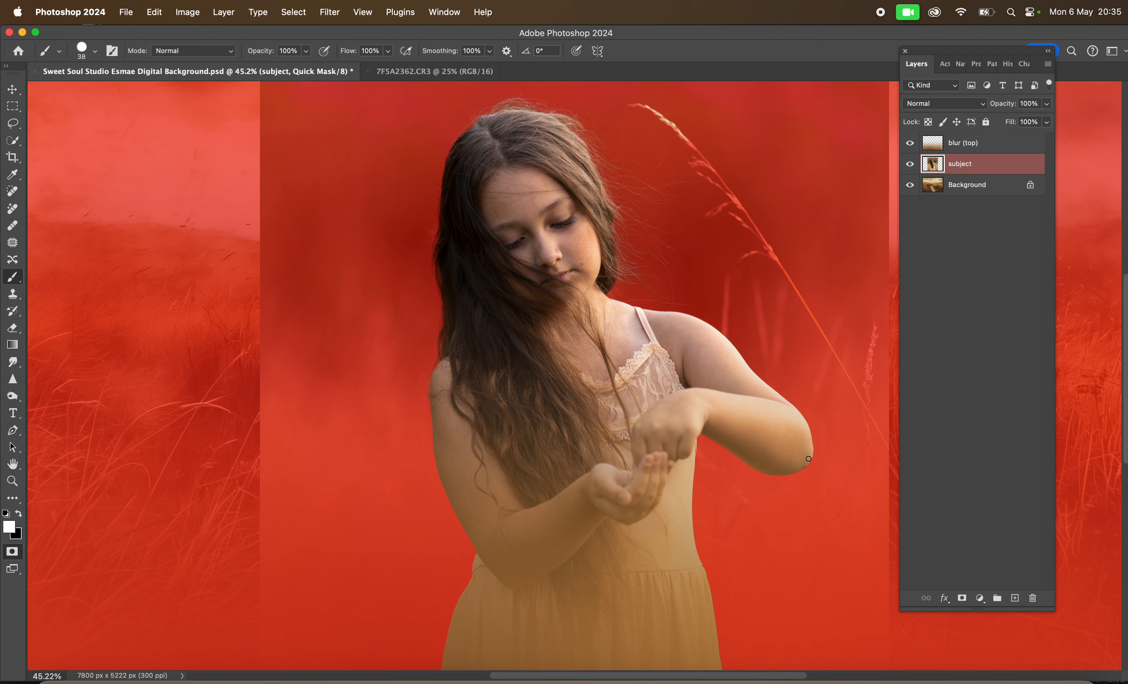
mouse_move(817, 442)
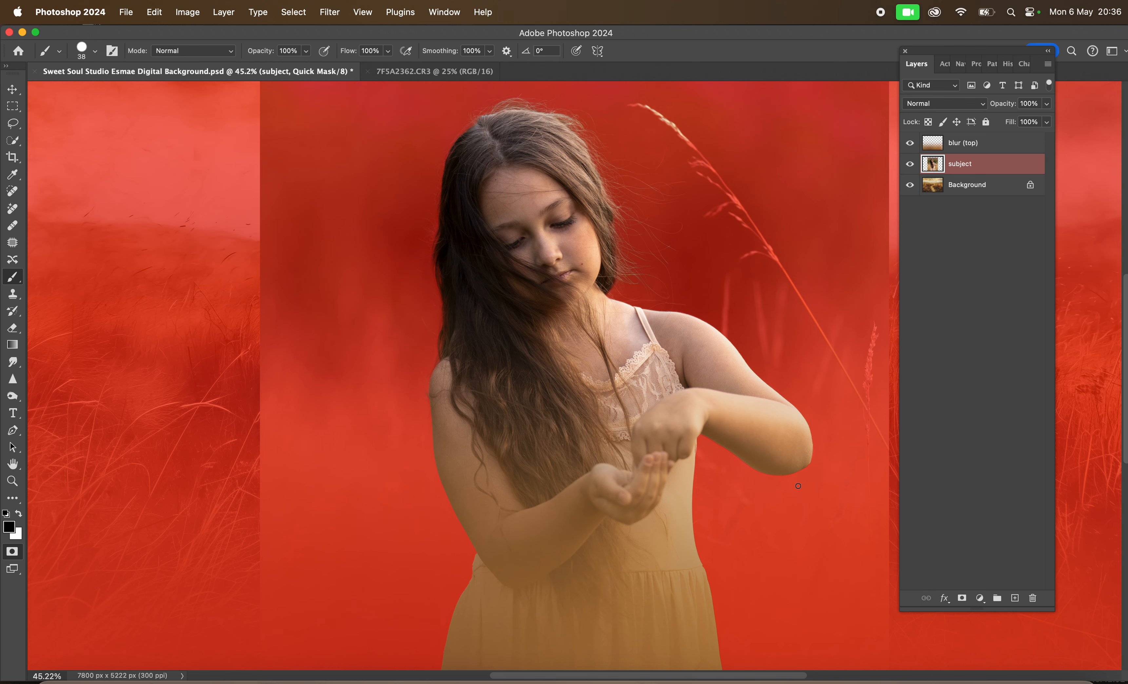
mouse_move(810, 466)
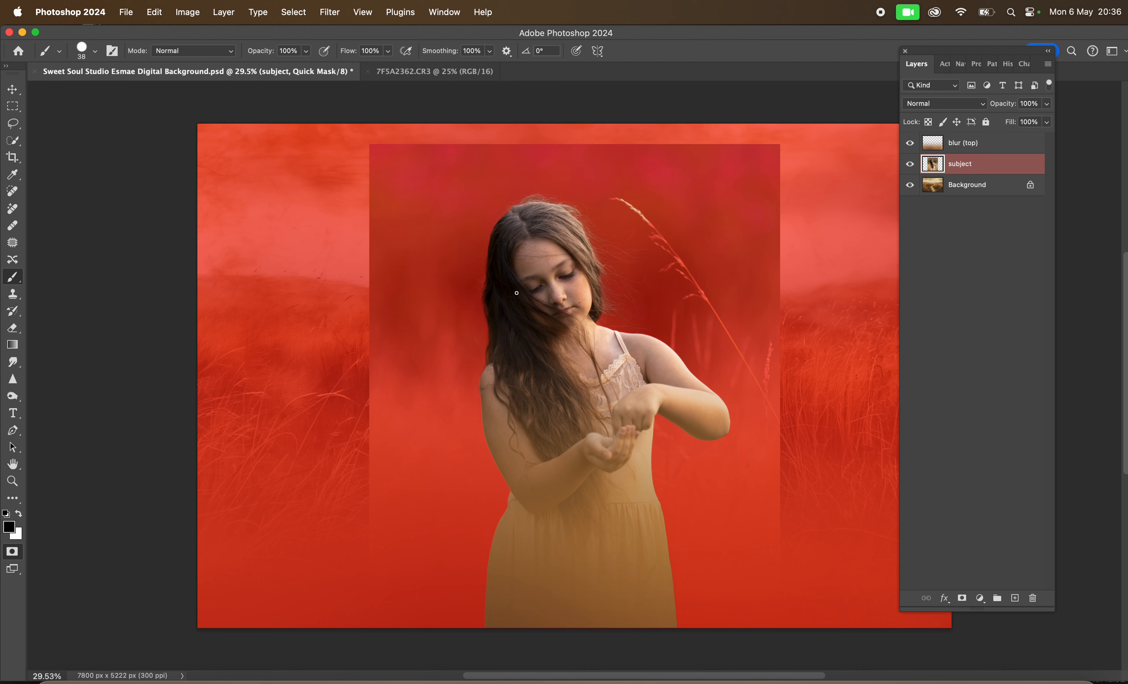
mouse_move(909, 222)
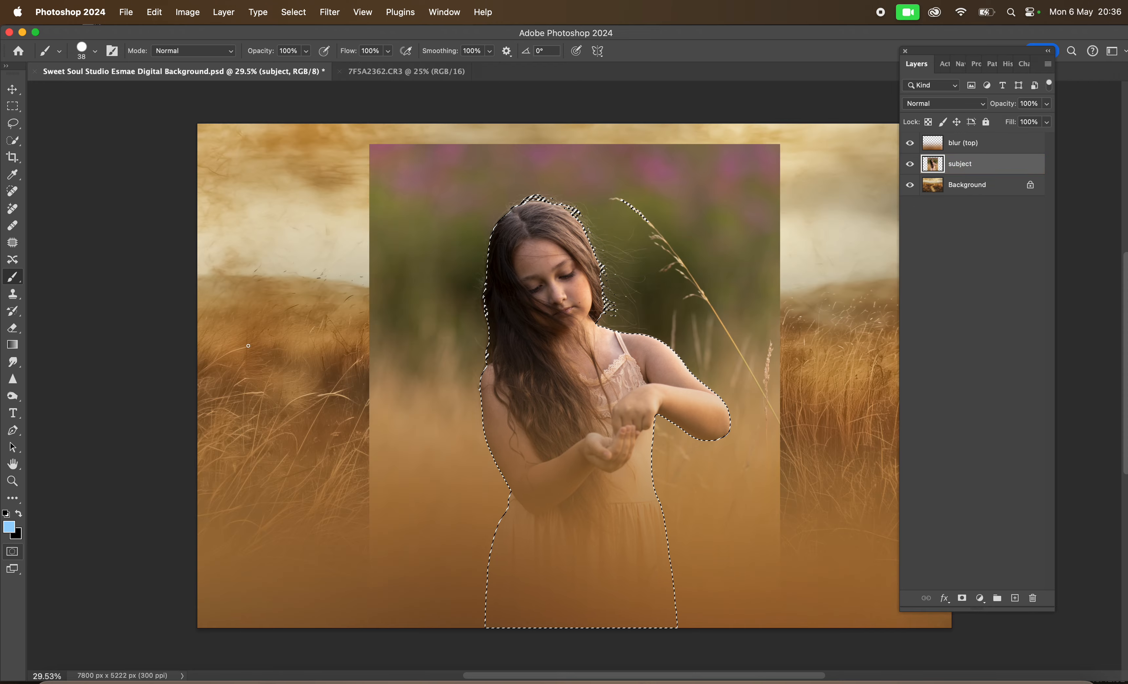
Turn the selection into a subject layer mask and soften the brush for edge painting
click(979, 597)
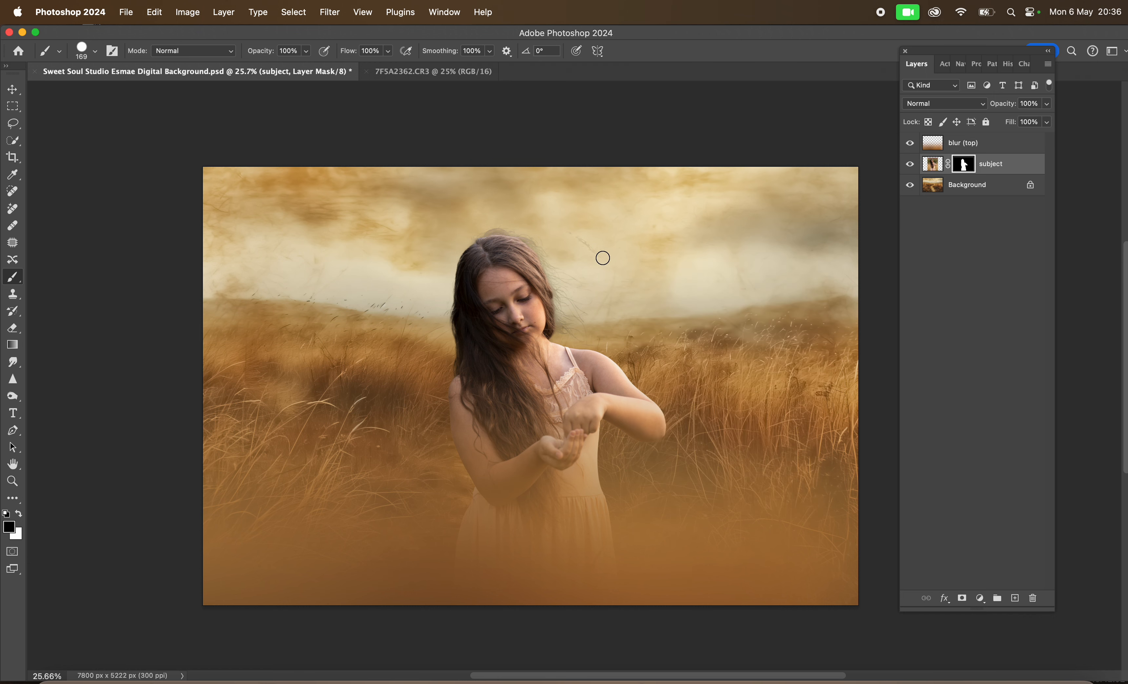
right_click(602, 257)
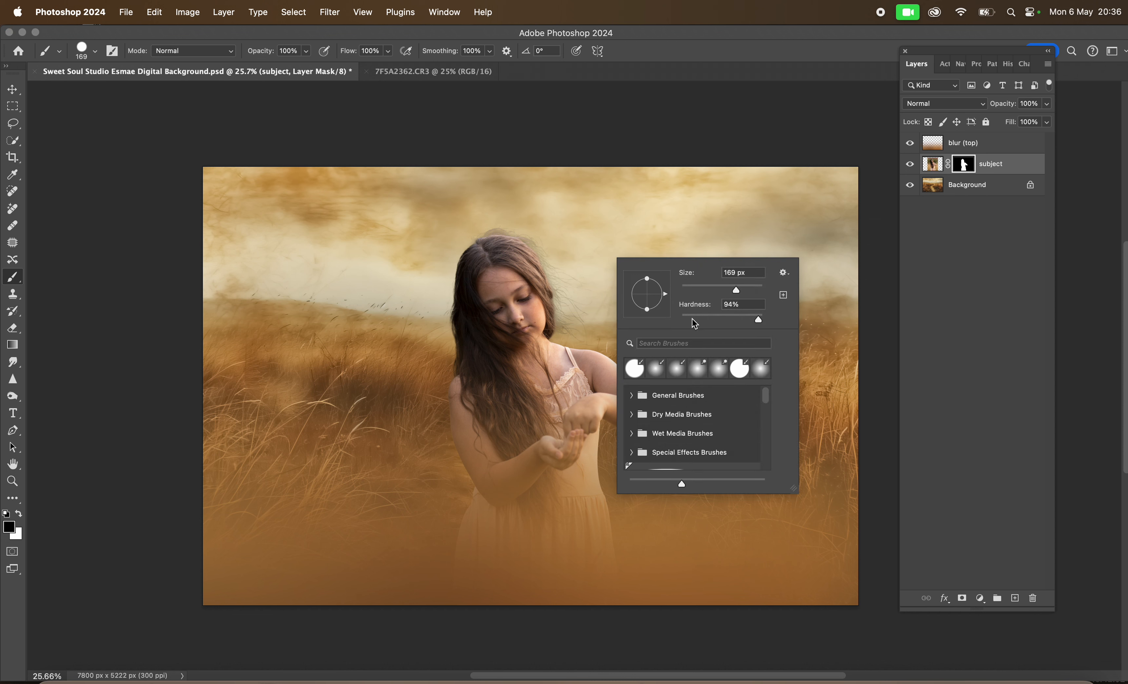
click(535, 231)
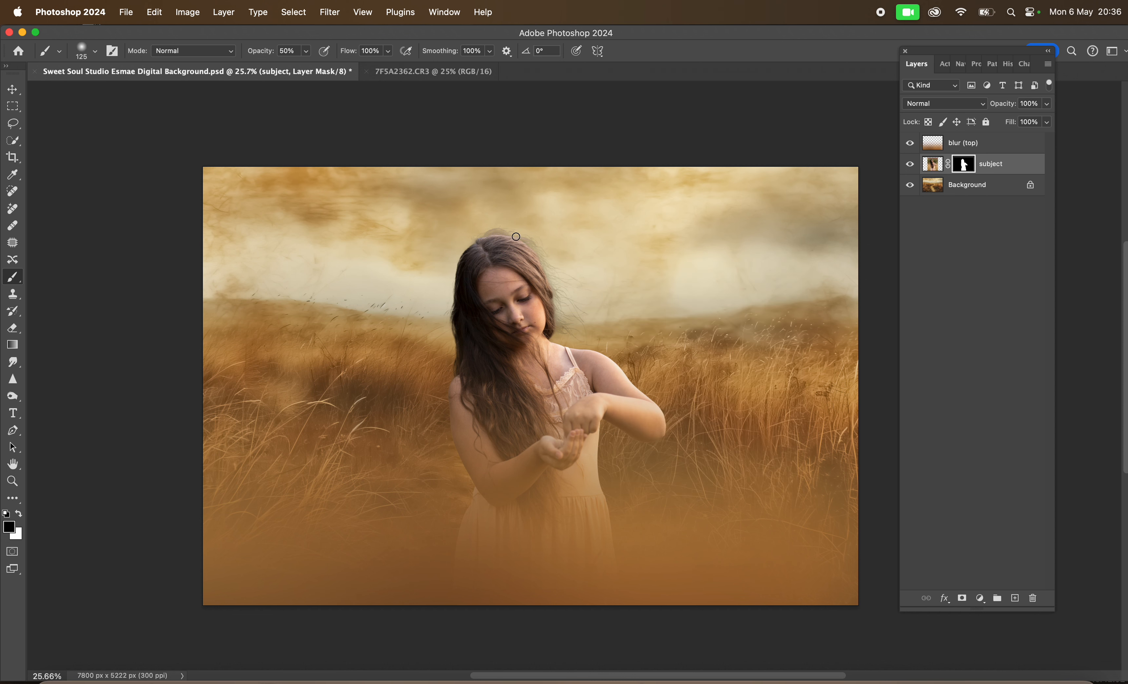
mouse_move(488, 229)
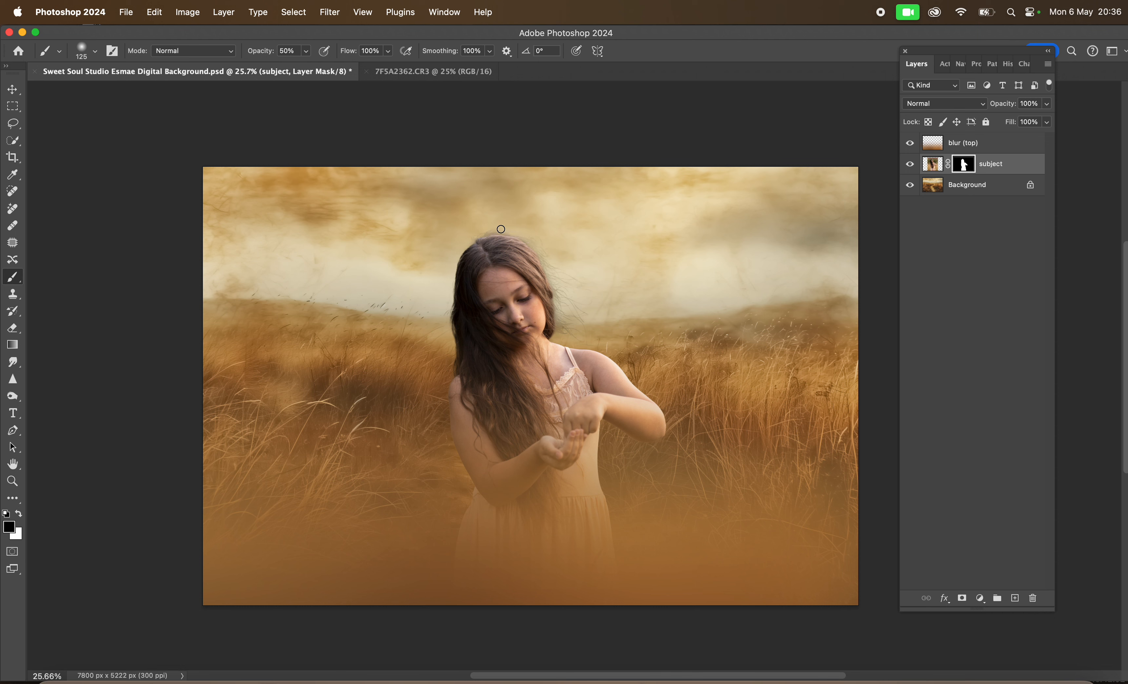
mouse_move(531, 238)
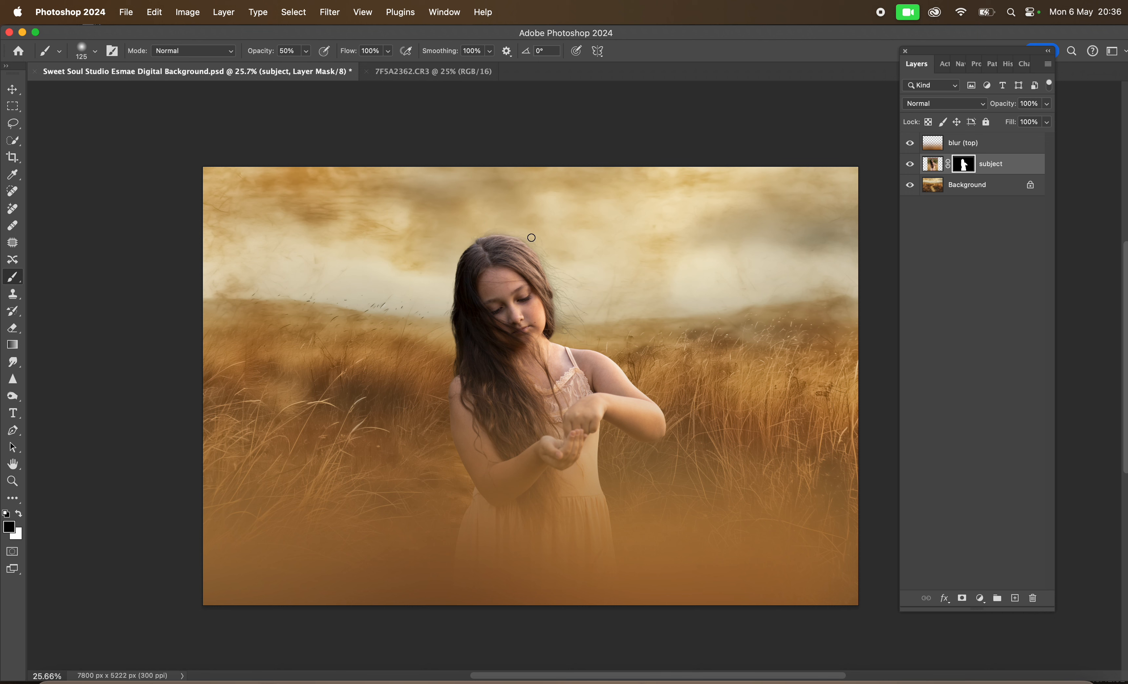
mouse_move(479, 233)
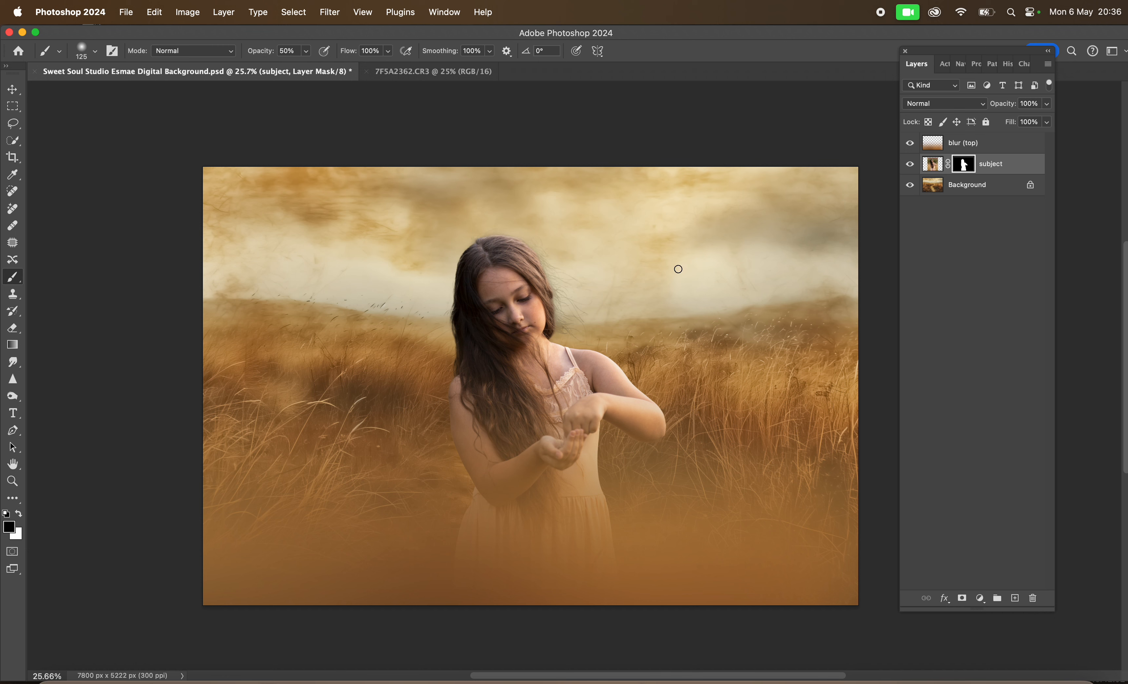
mouse_move(876, 218)
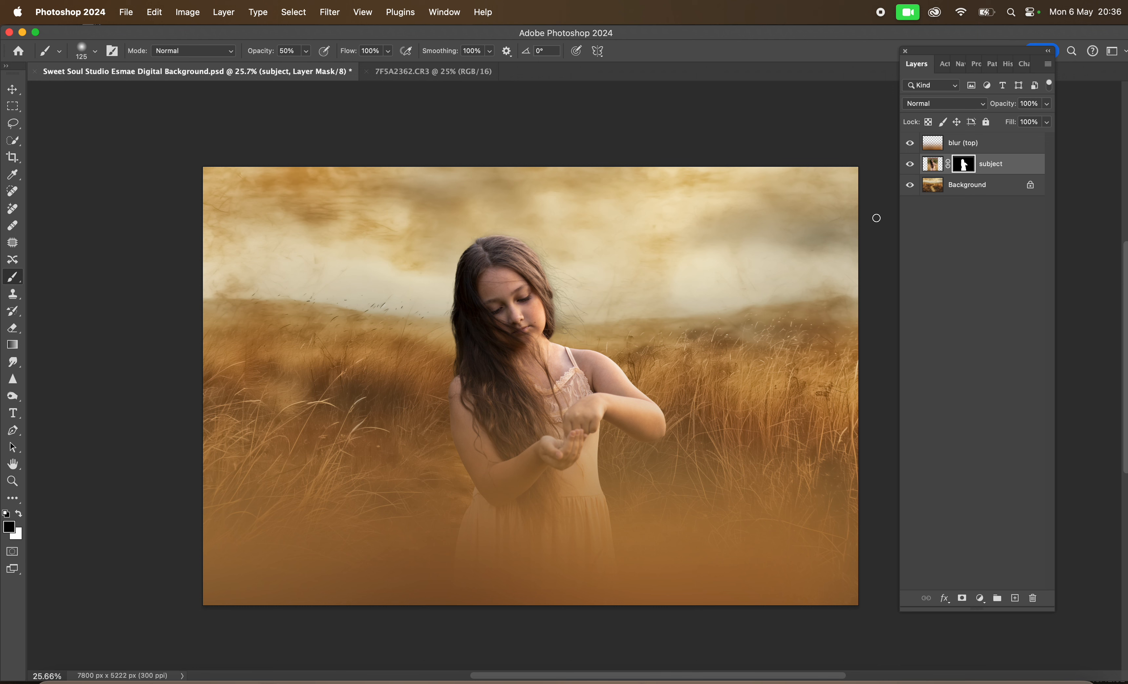
mouse_move(927, 181)
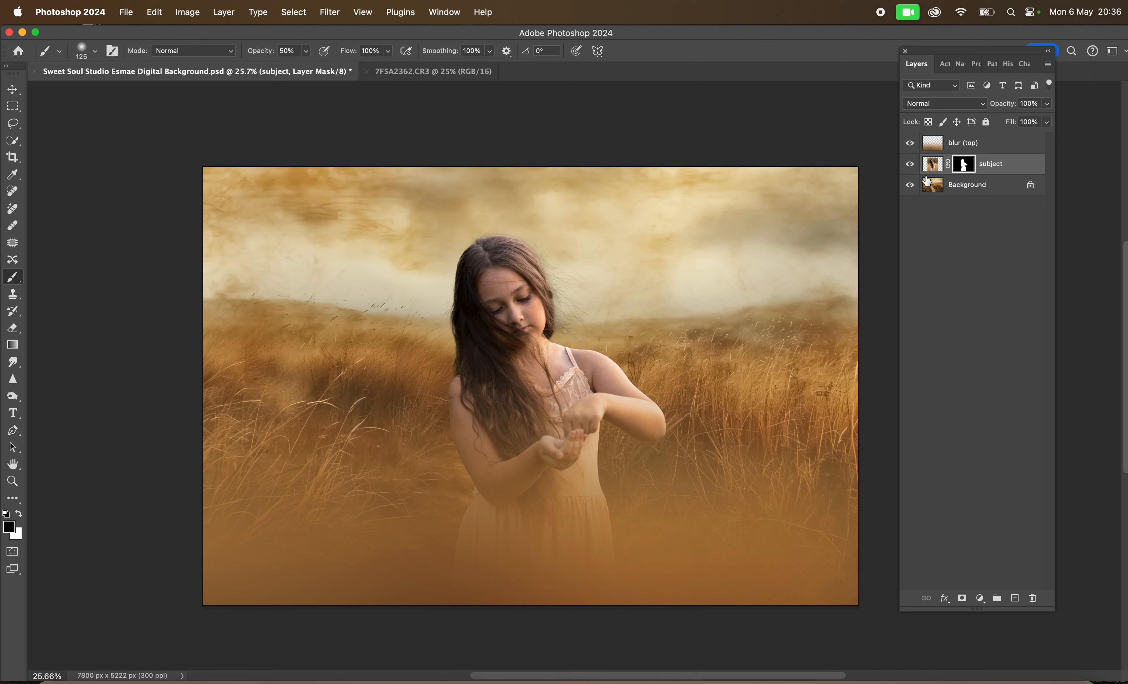
mouse_move(437, 276)
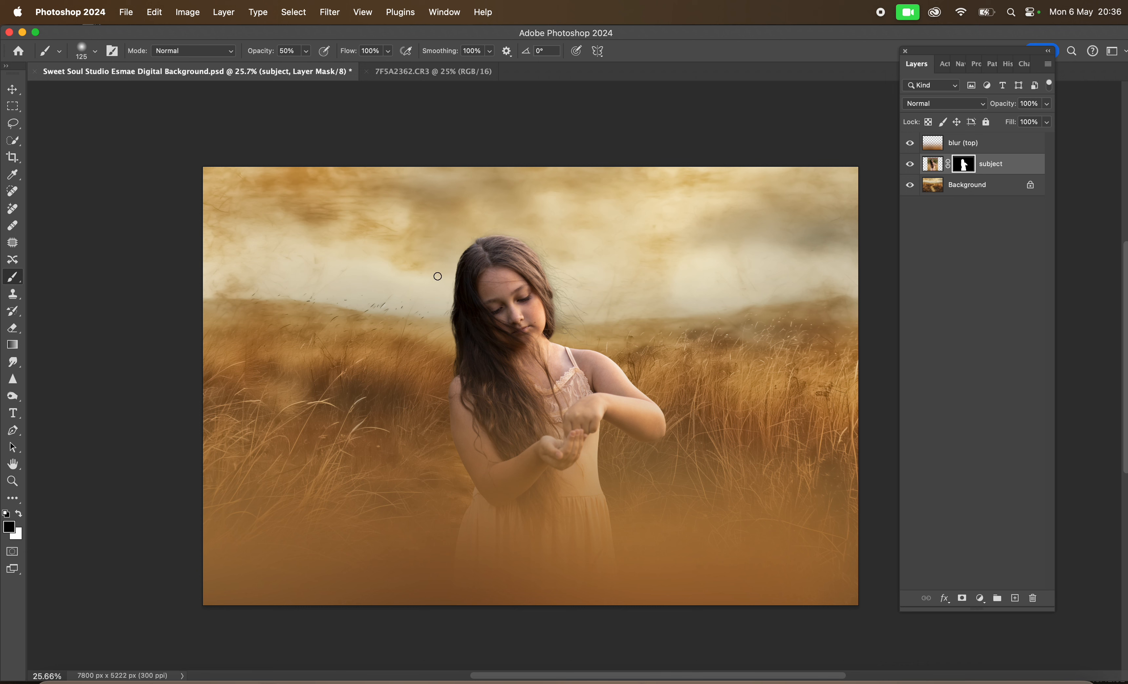
mouse_move(836, 182)
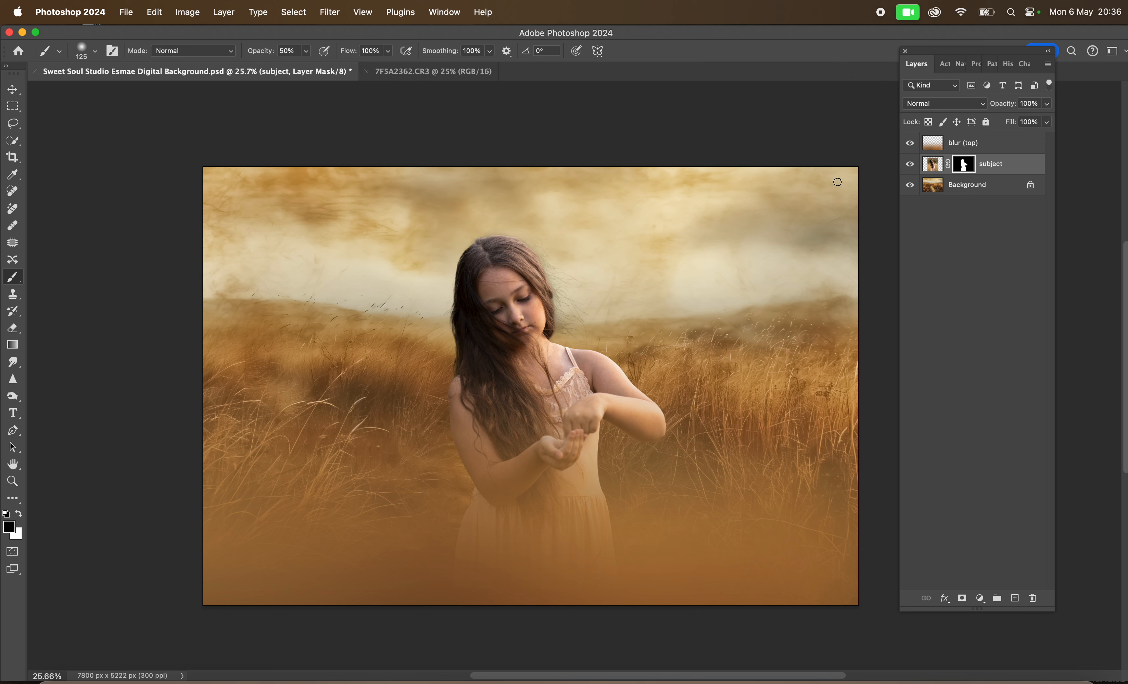
mouse_move(943, 380)
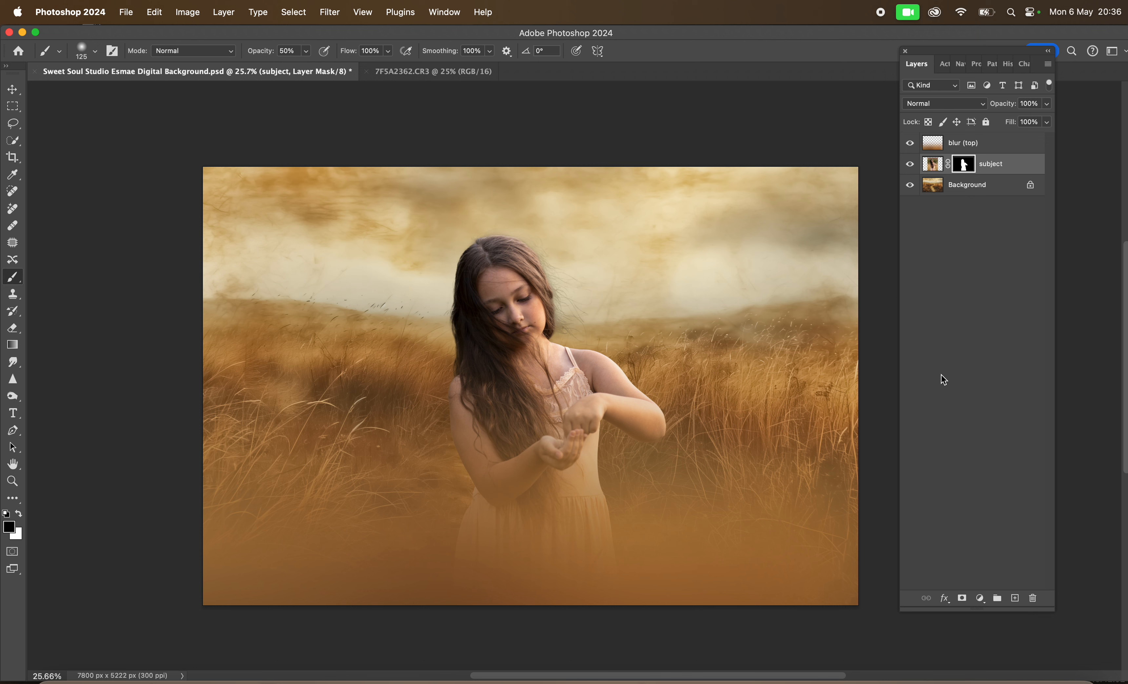
mouse_move(972, 422)
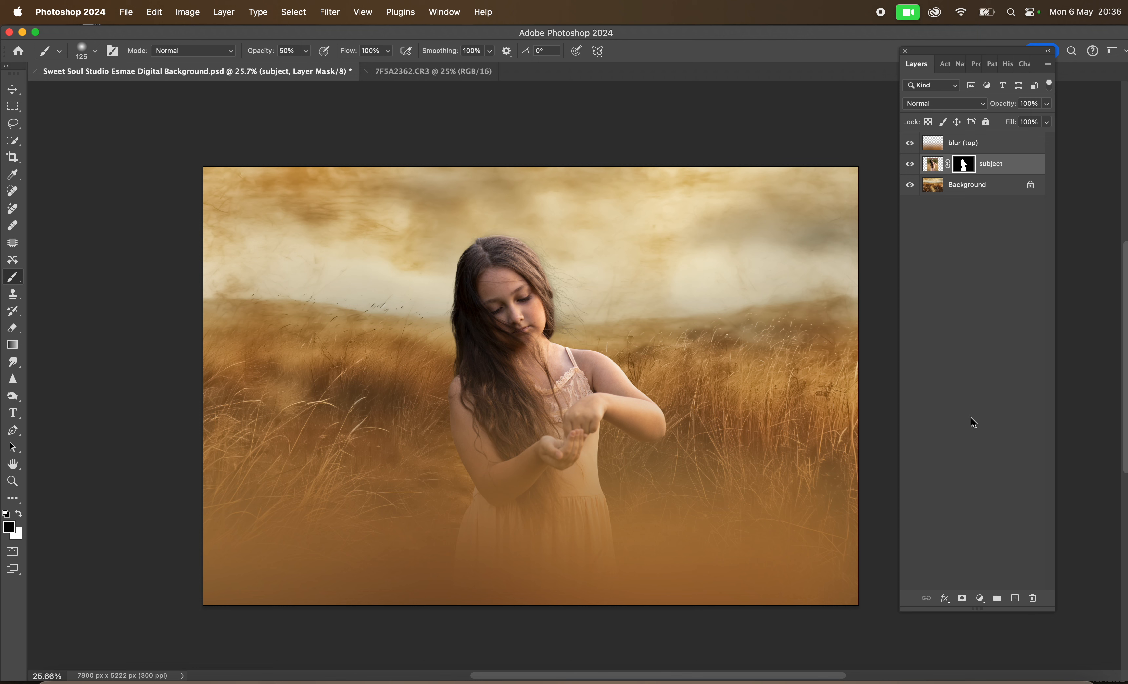
Add a Levels adjustment layer with the white input slider at 212
click(980, 598)
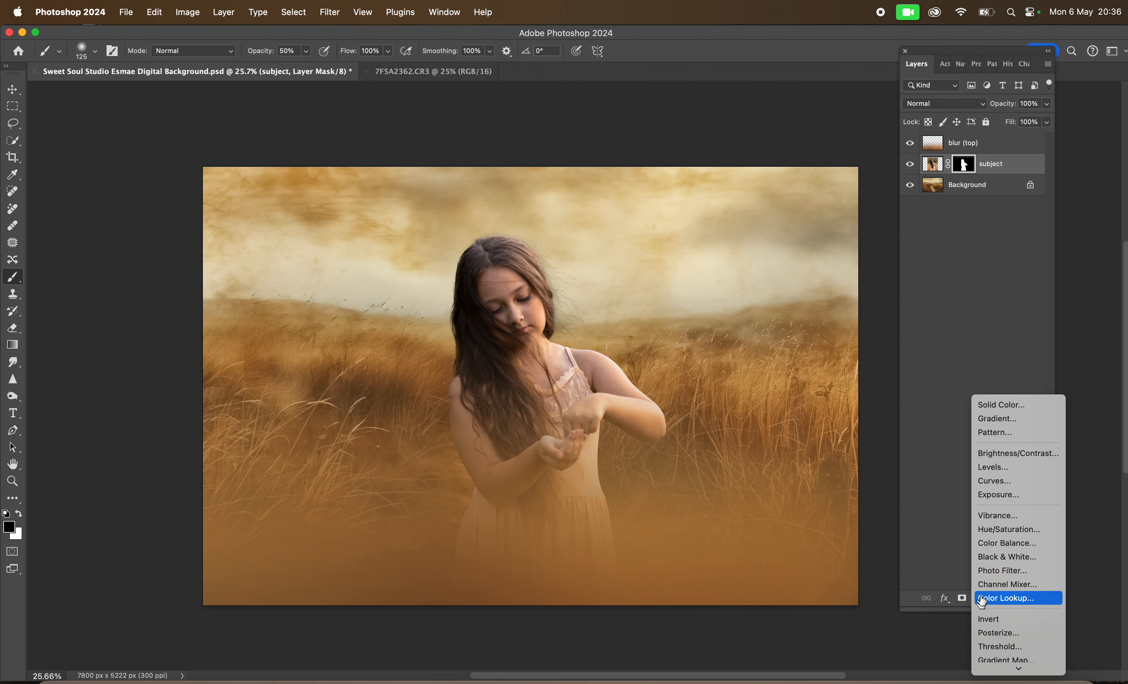
click(993, 466)
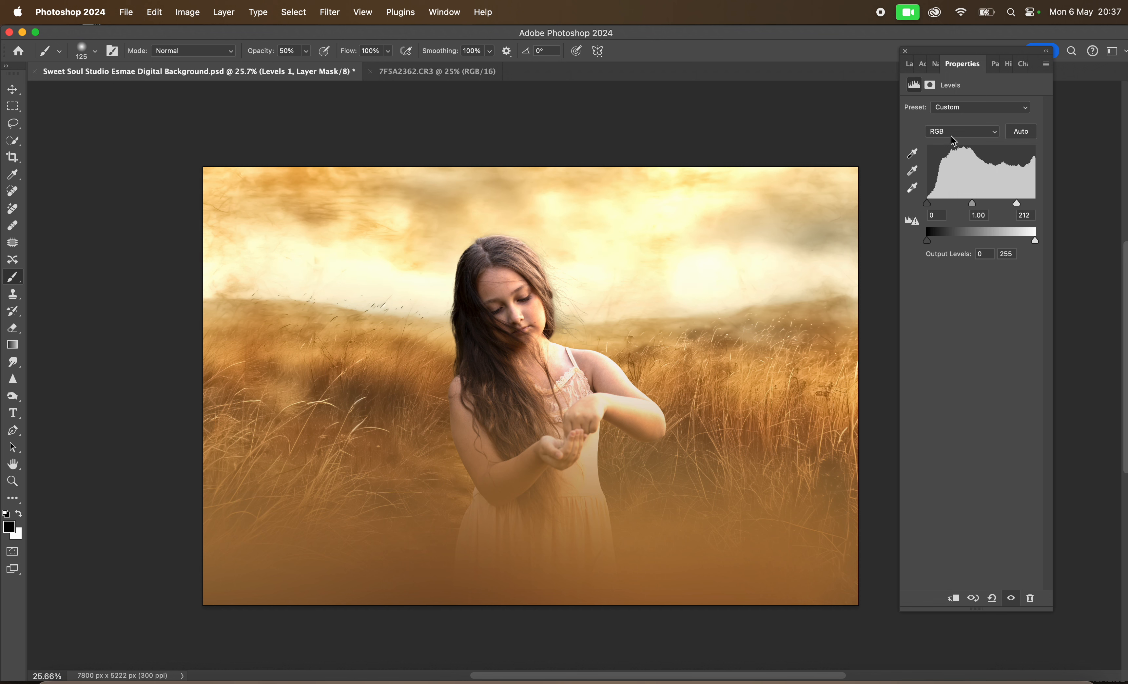
click(681, 174)
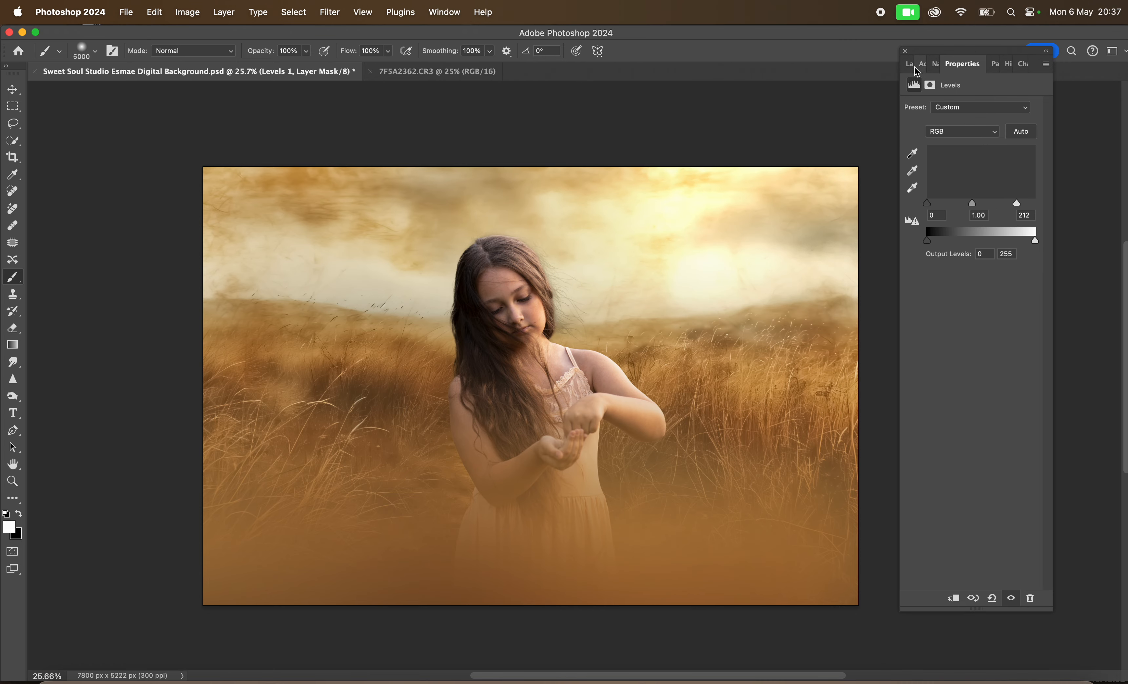
Return to the Layers panel and target the Levels 1 mask to paint light into the sky
click(916, 64)
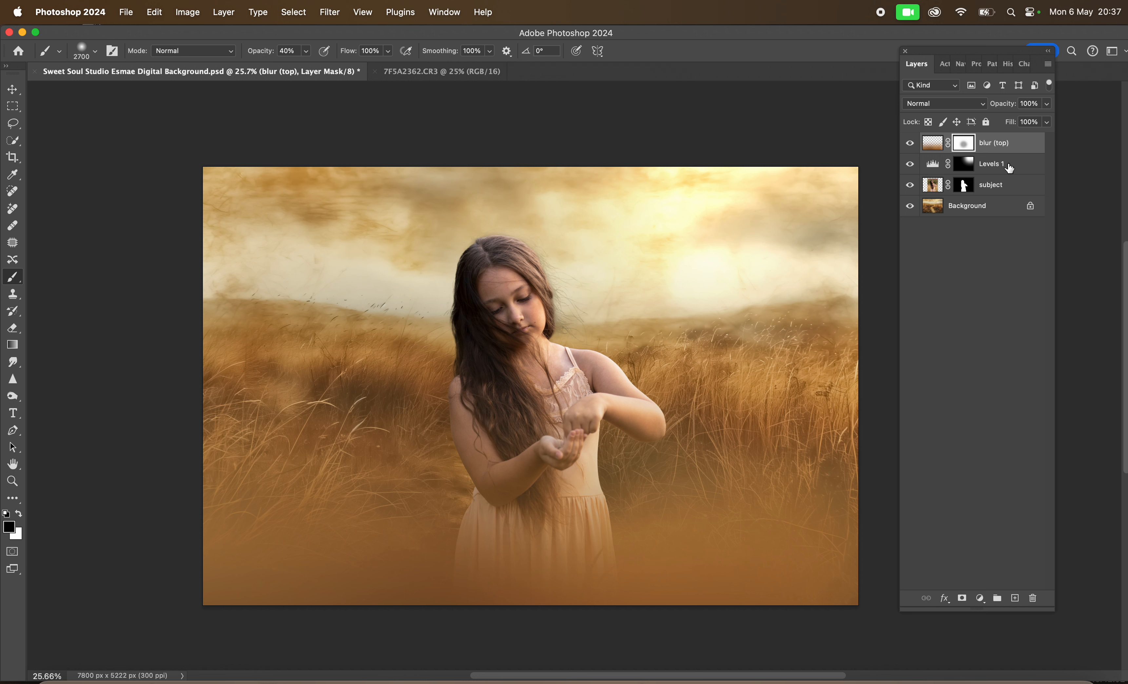
click(992, 164)
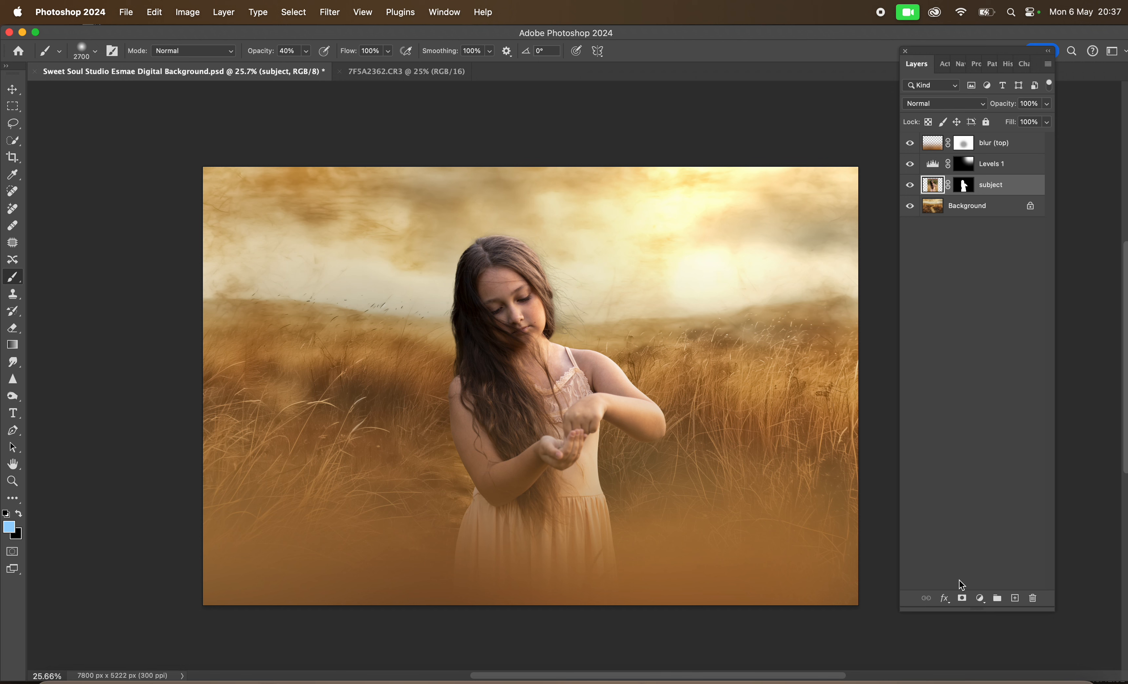
Add a Color Balance adjustment (midtones +3, +2, -8) clipped to the subject layer
click(980, 598)
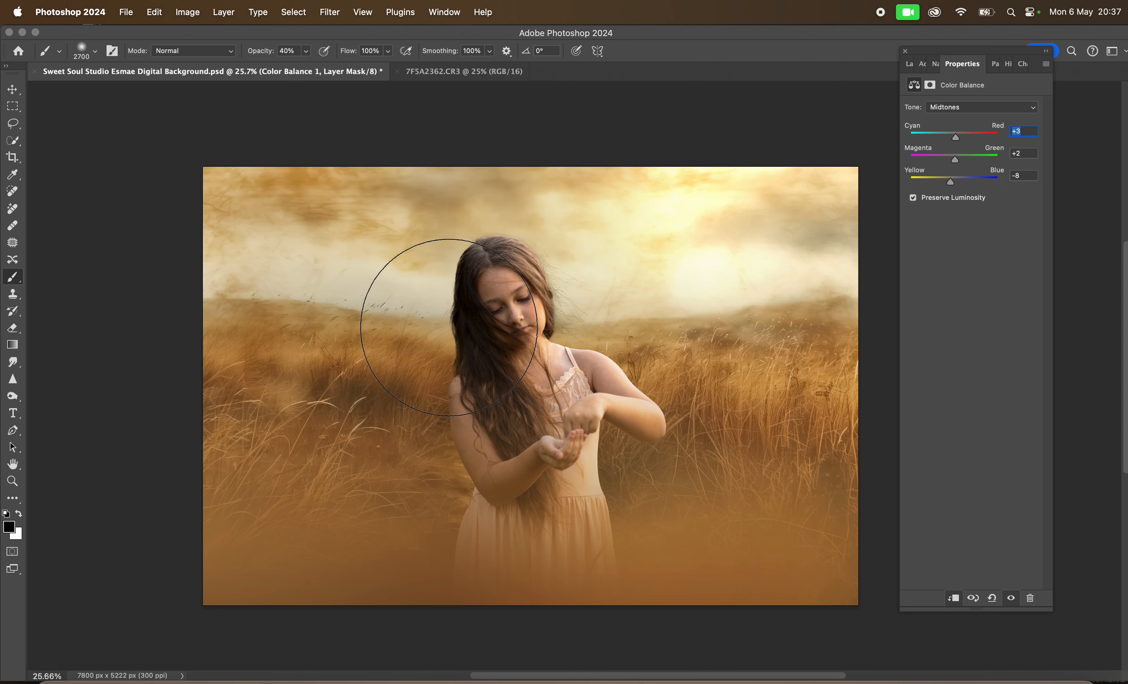
click(916, 64)
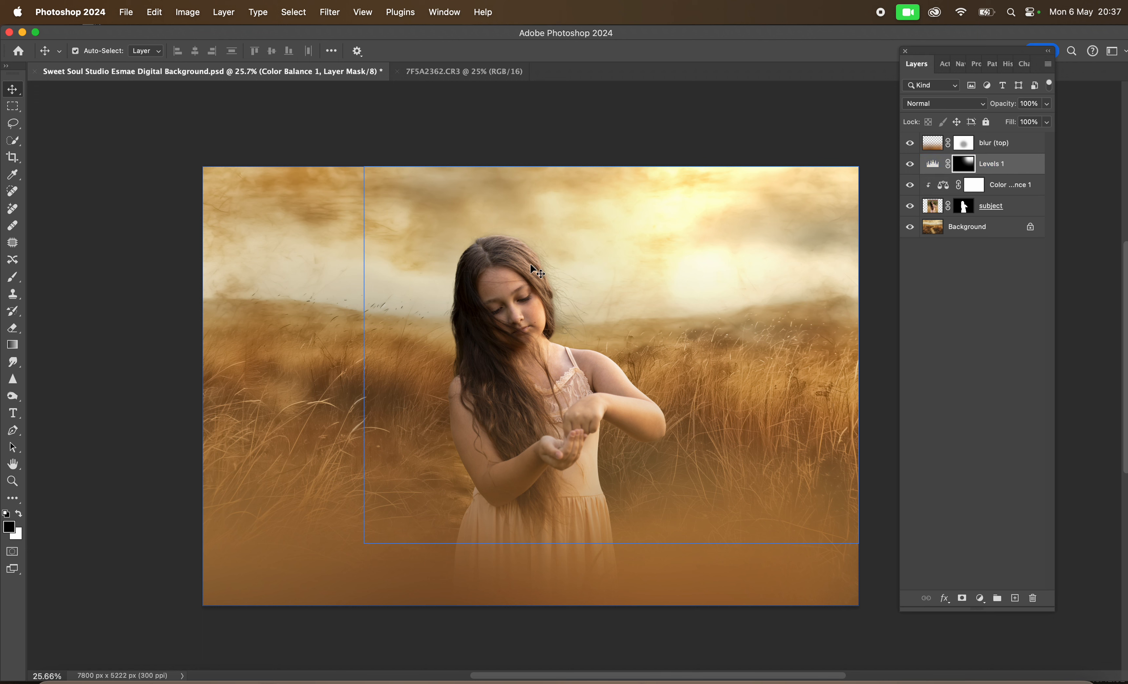
click(990, 163)
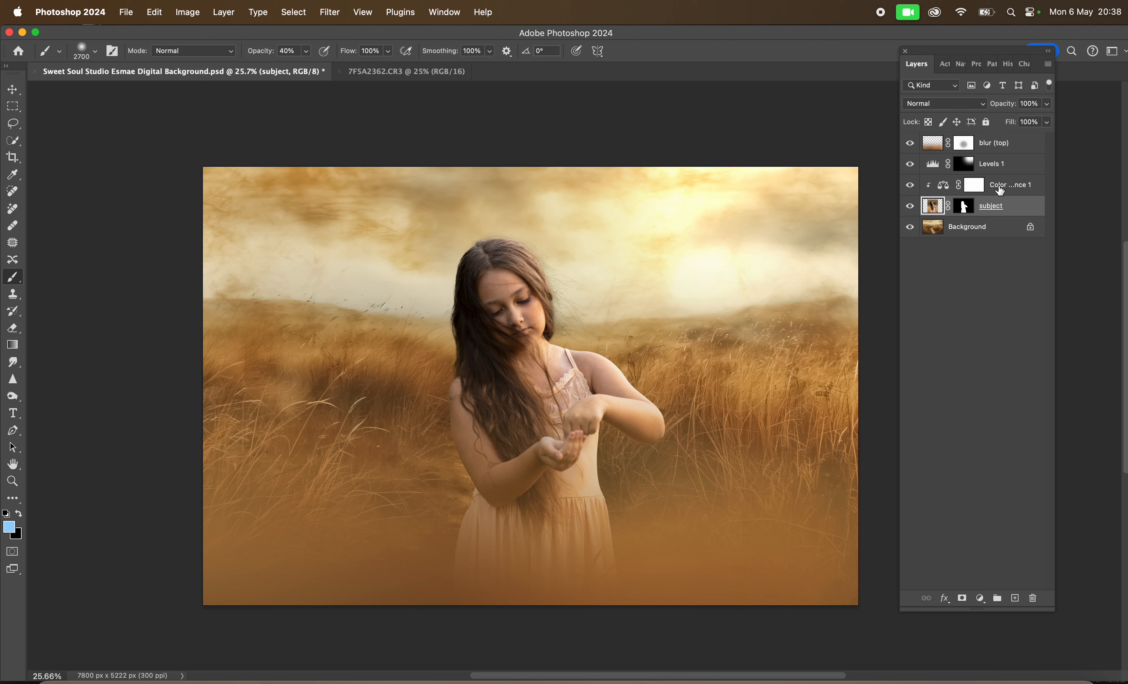
mouse_move(998, 187)
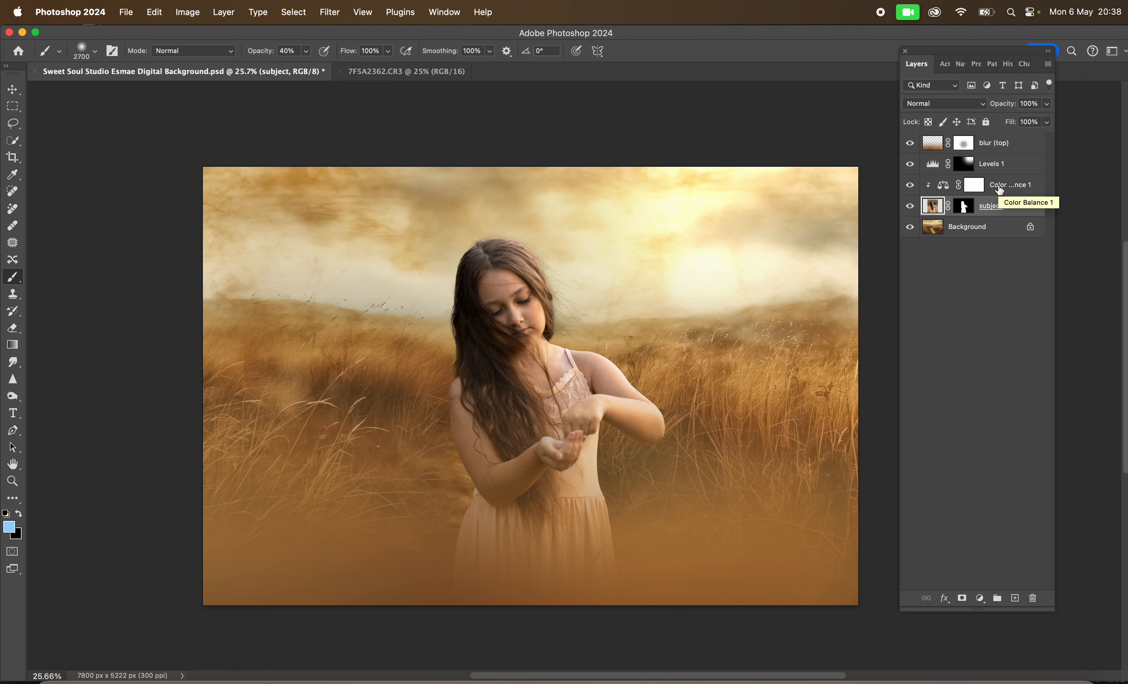